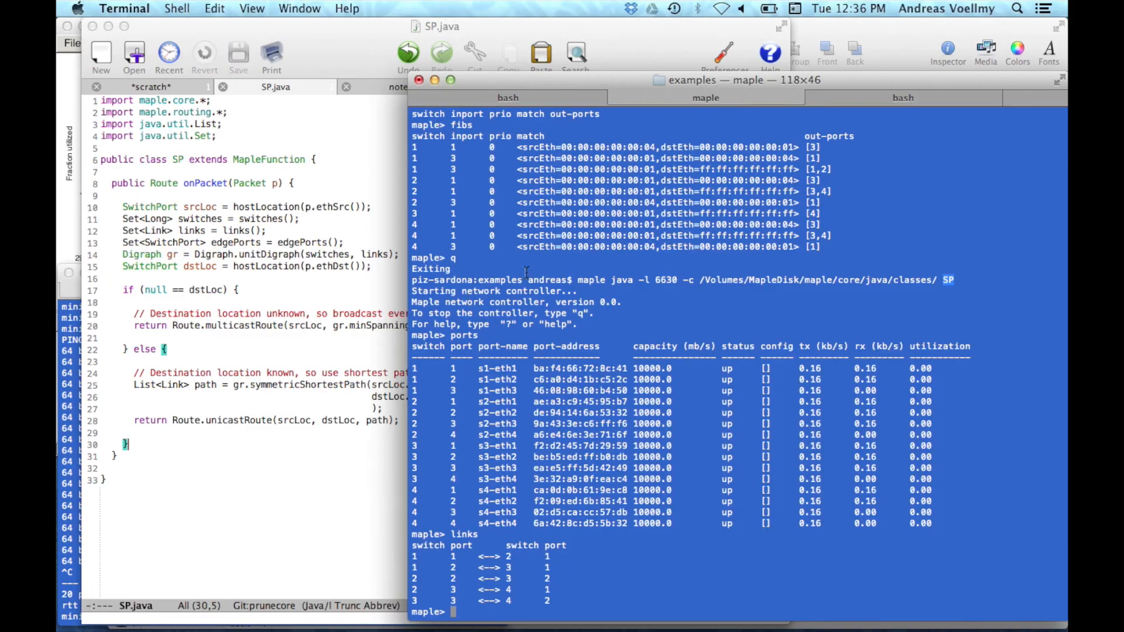
Query the controller's flow tables with fibs, which return only the empty header.
type("fibs")
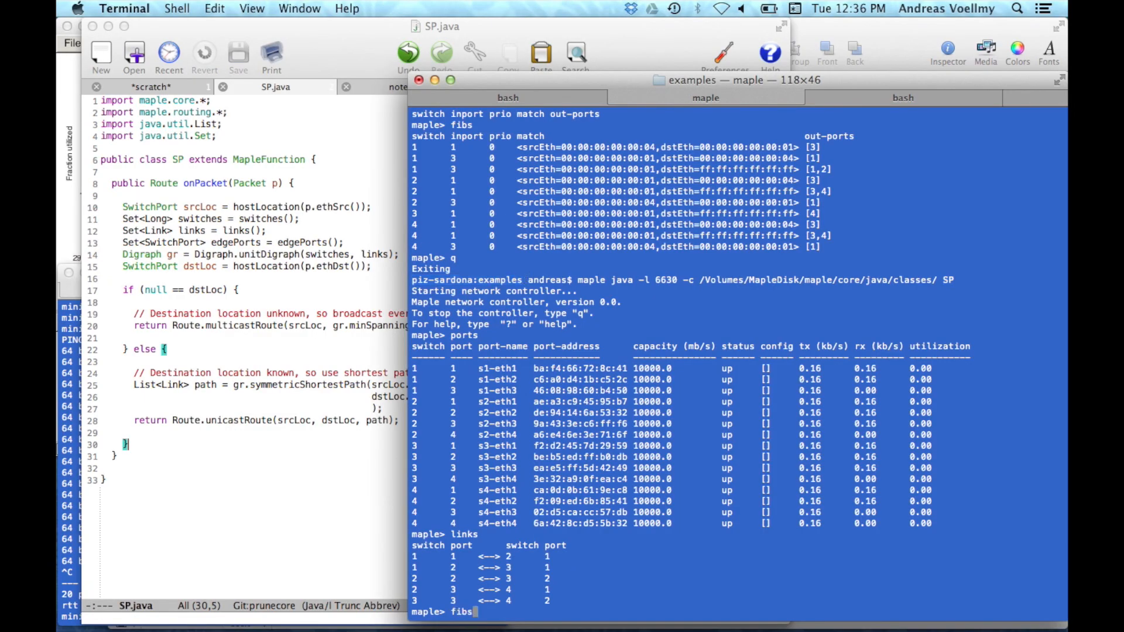
key("Return")
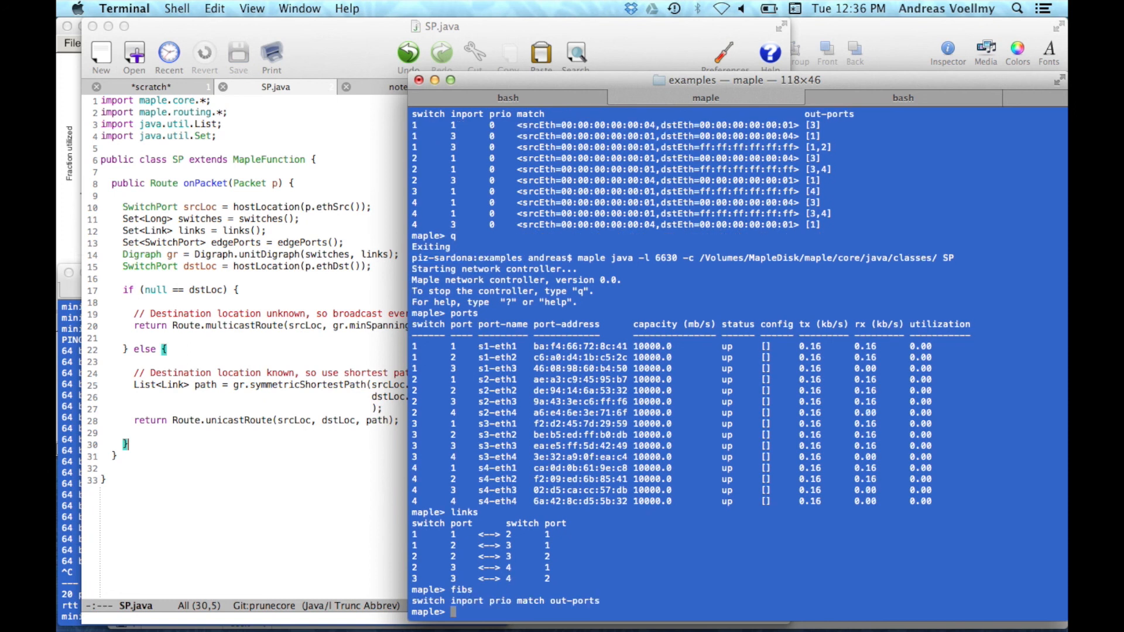
mouse_move(86, 369)
type("h2")
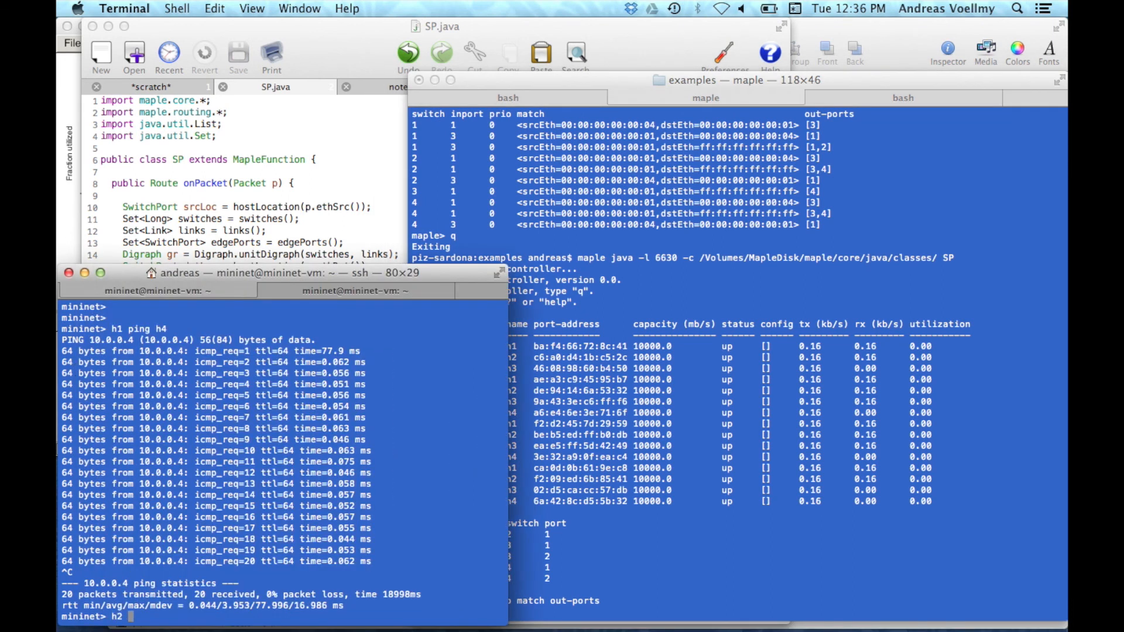
Run h1 ping h4 in the mininet session so replies from 10.0.0.4 appear.
type("ping h4")
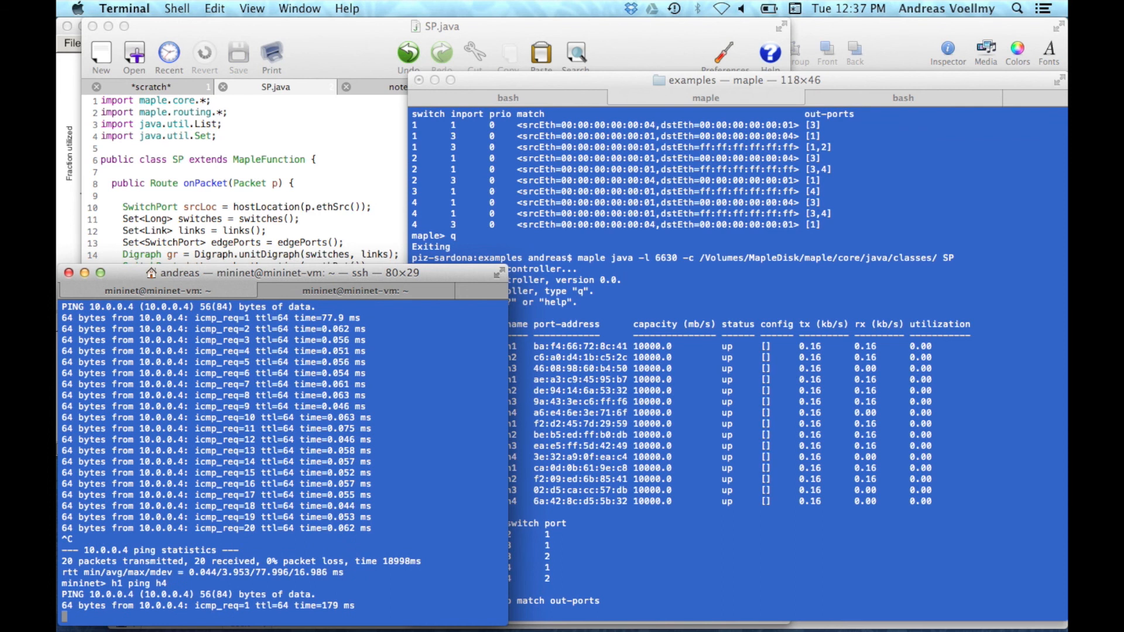
scroll("down", 3)
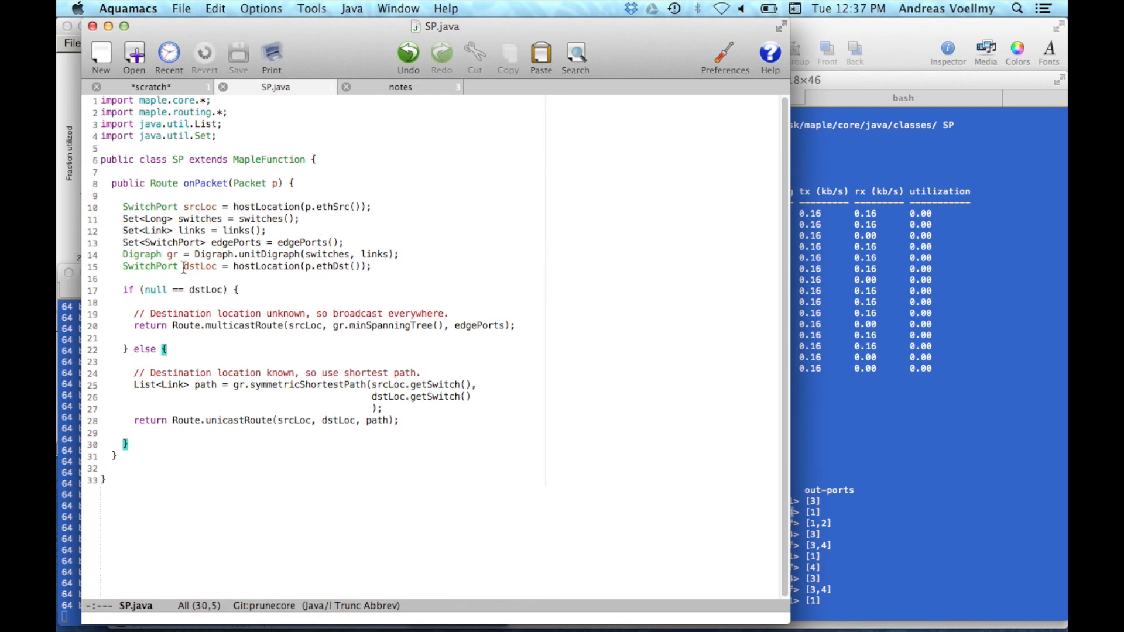
mouse_move(199, 362)
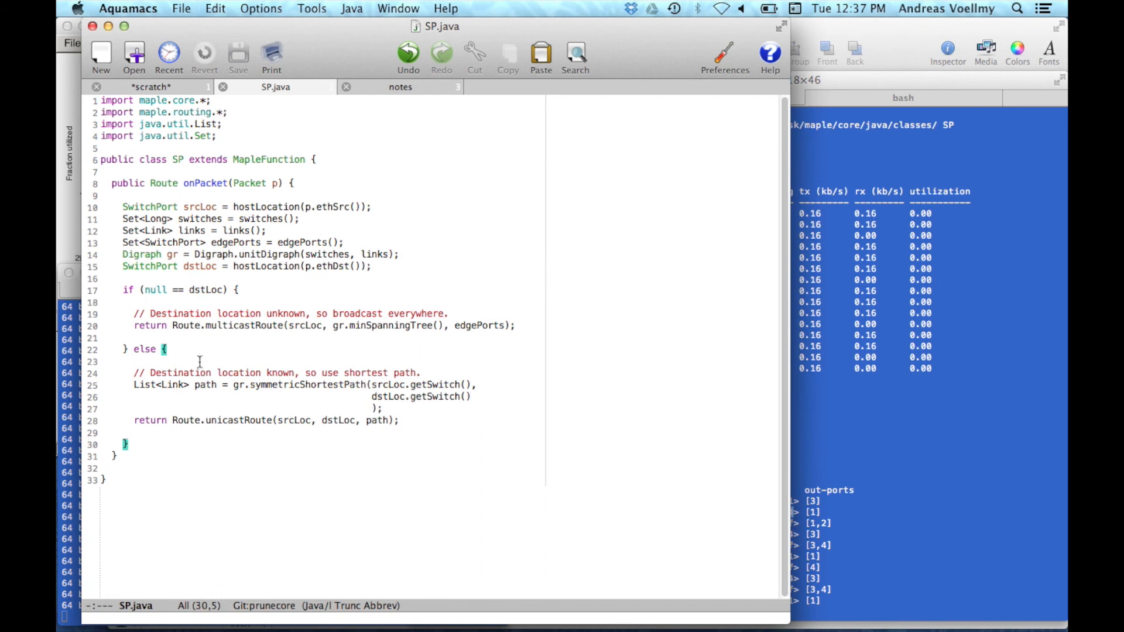